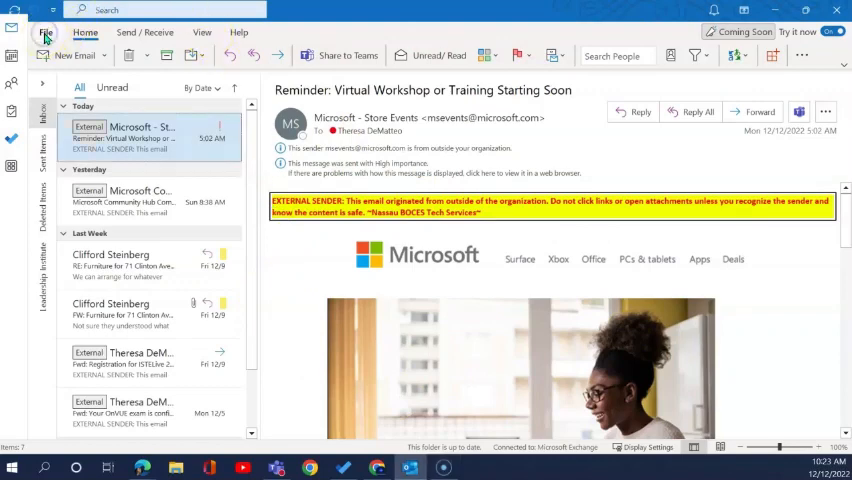
Open the Automatic Replies settings from File > Account Information
click(45, 32)
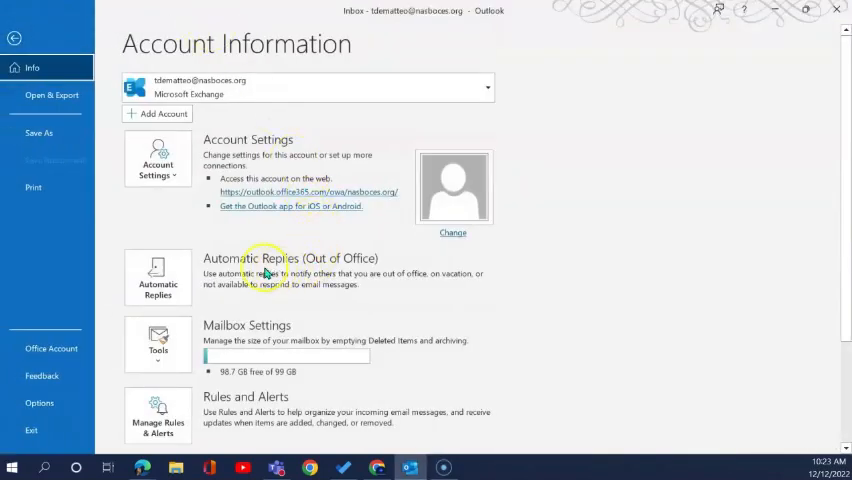
mouse_move(195, 267)
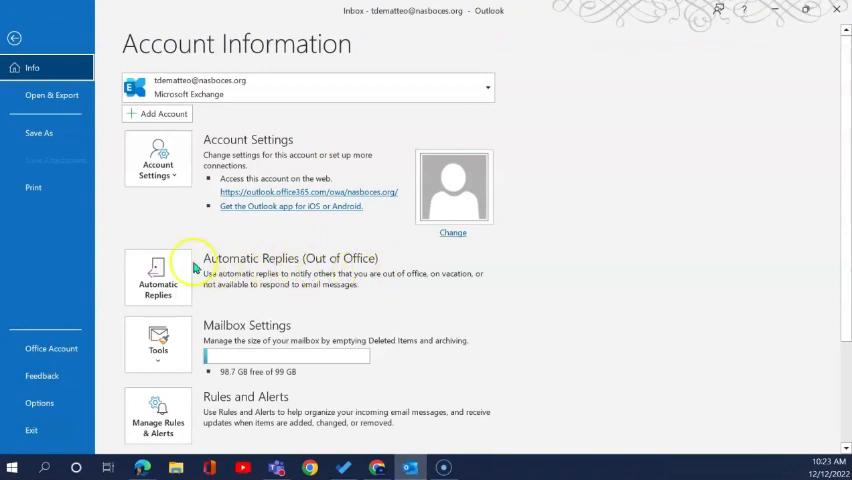
click(157, 278)
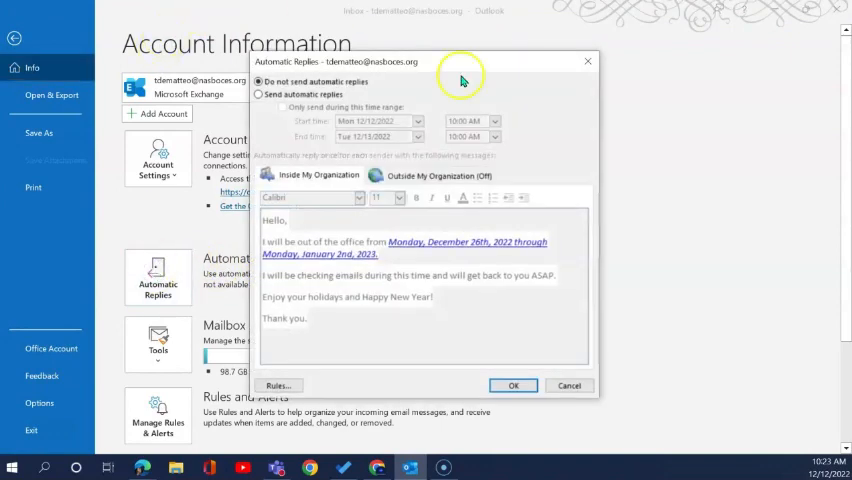
mouse_move(258, 81)
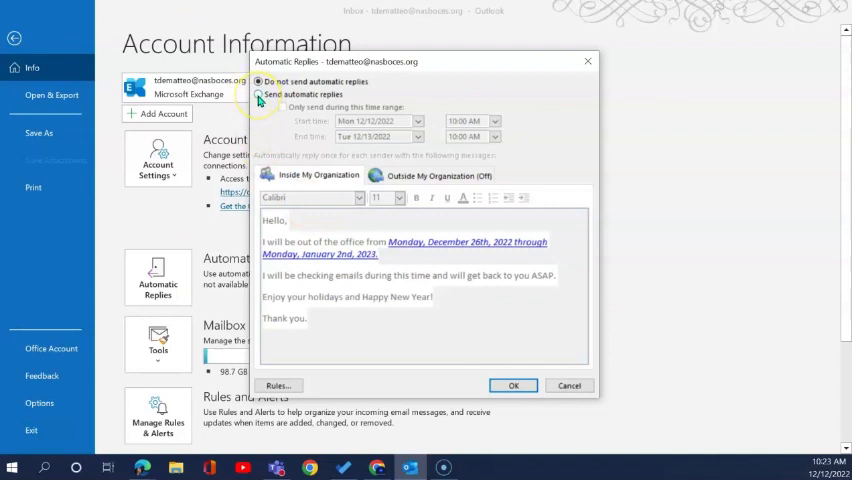
Enable Send automatic replies for the range Fri 12/23/2022 4:00 PM to Tue 1/3/2023
click(259, 93)
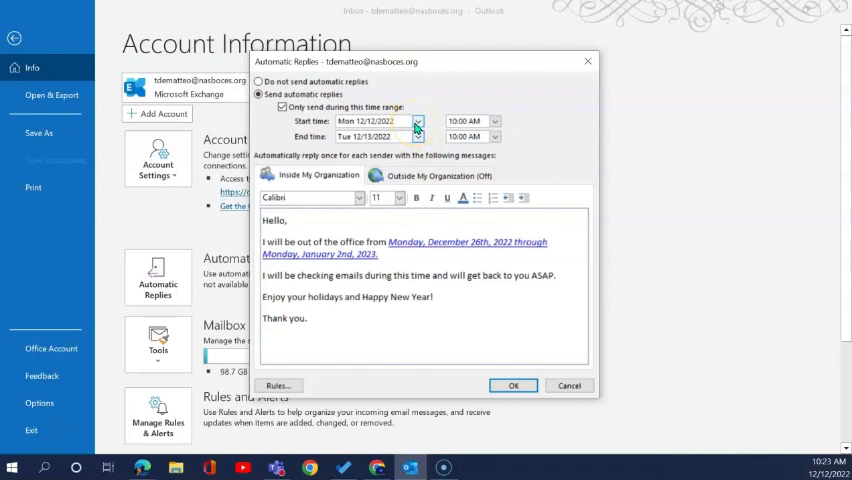
click(417, 121)
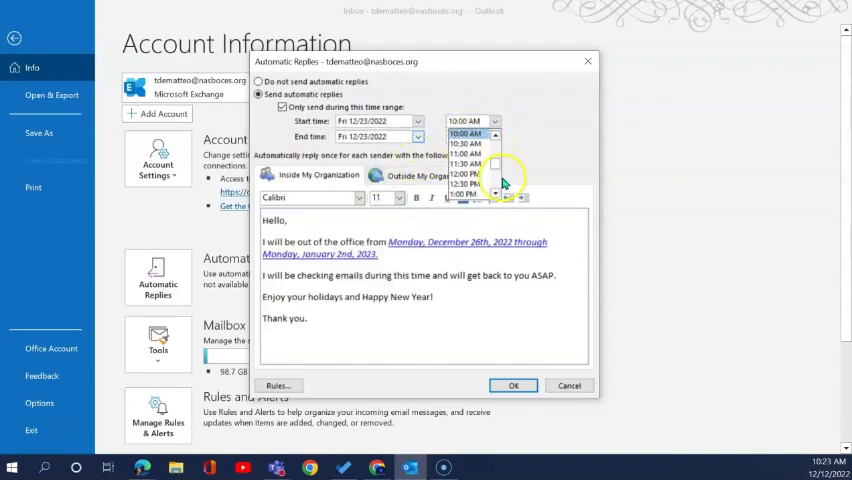
scroll(down, 3)
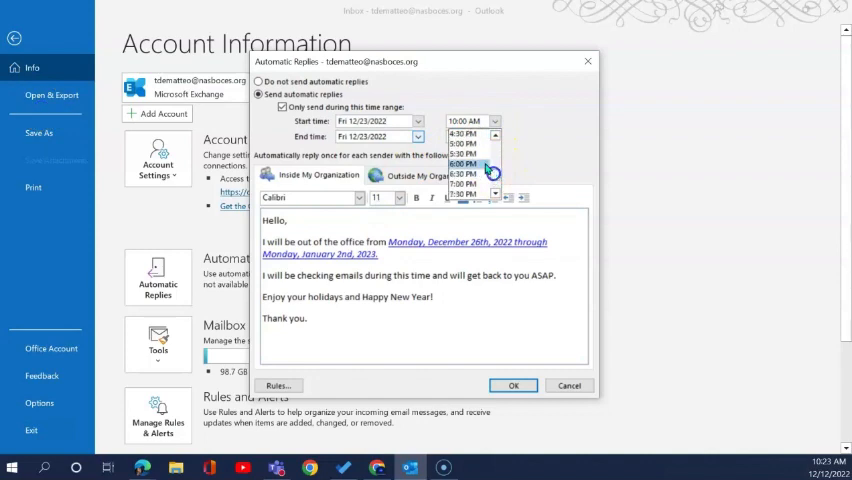
scroll(up, 3)
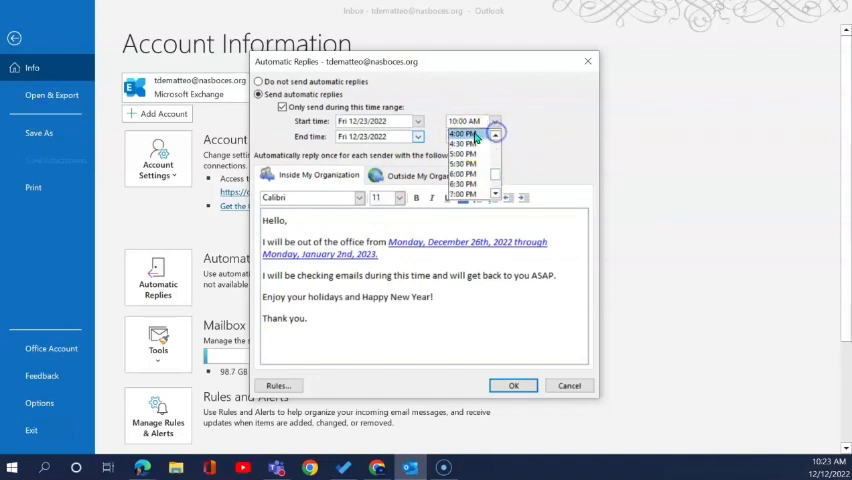
click(465, 160)
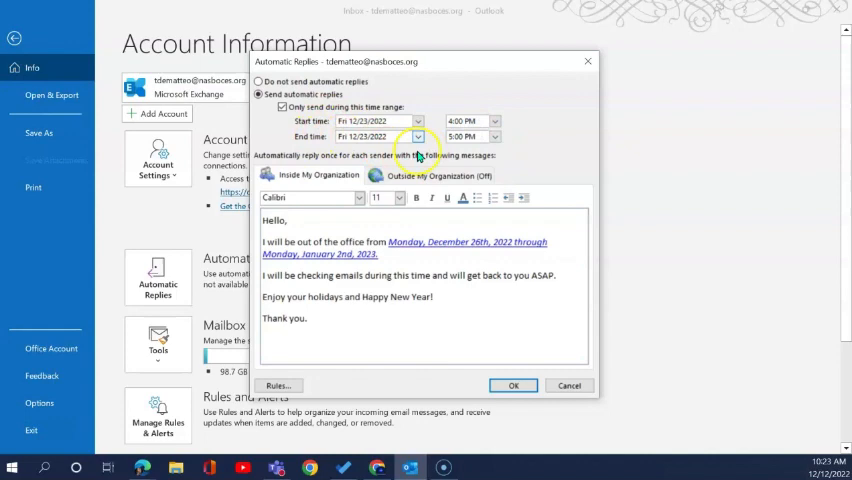
click(417, 136)
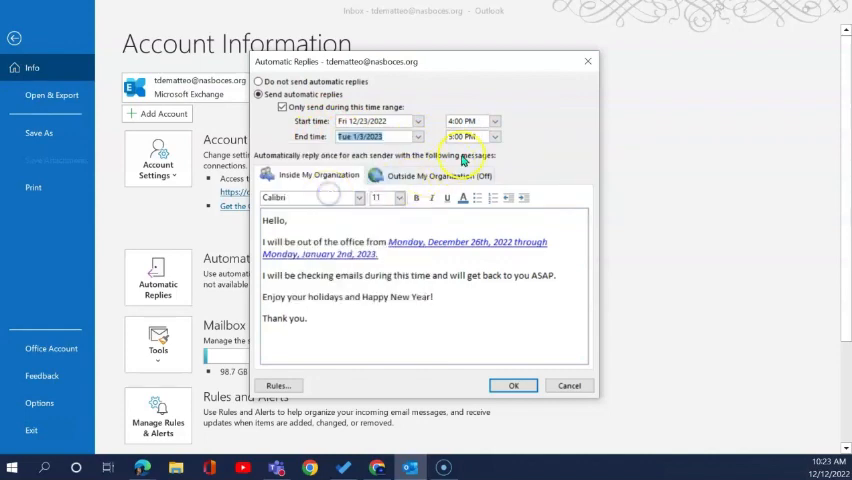
click(494, 137)
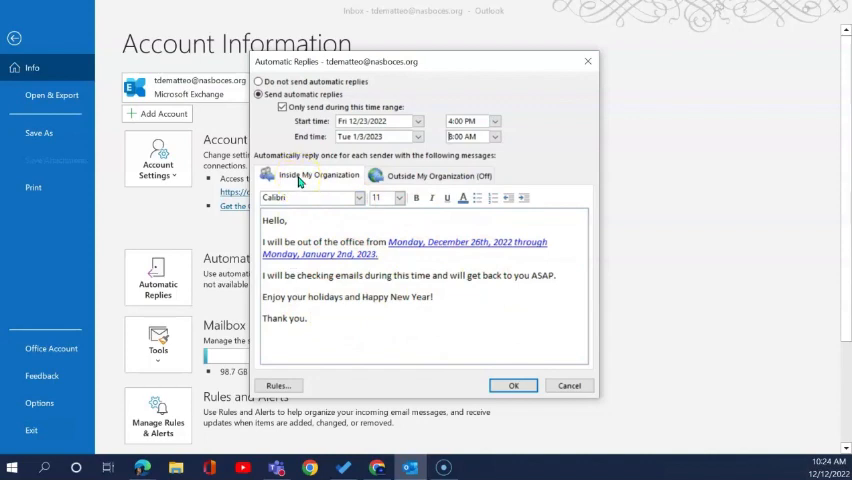
mouse_move(501, 356)
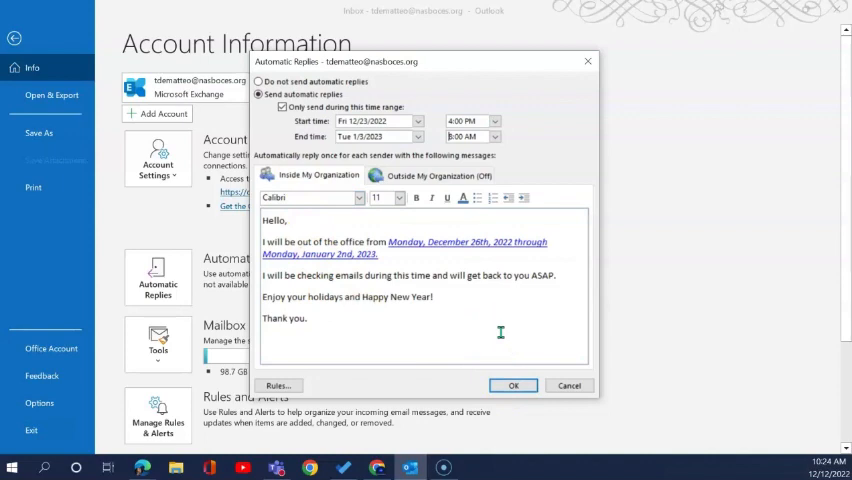
mouse_move(560, 278)
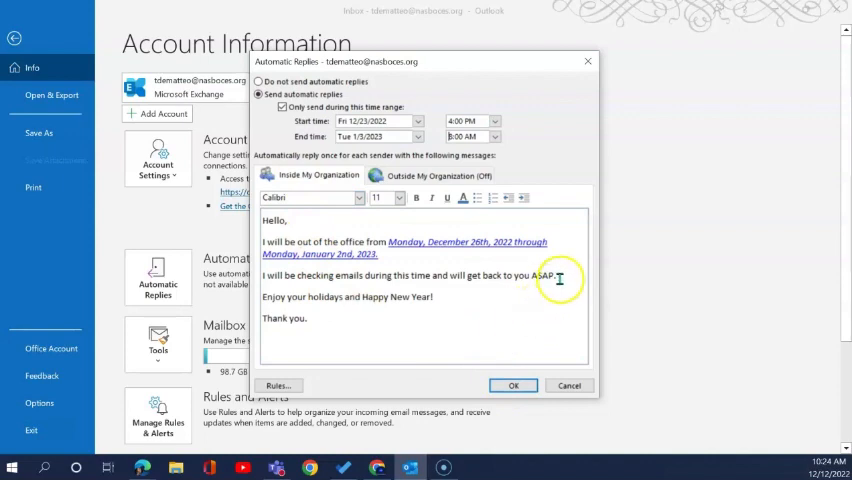
Review the Inside My Organization message and show the Outside My Organization reply
triple_click(400, 275)
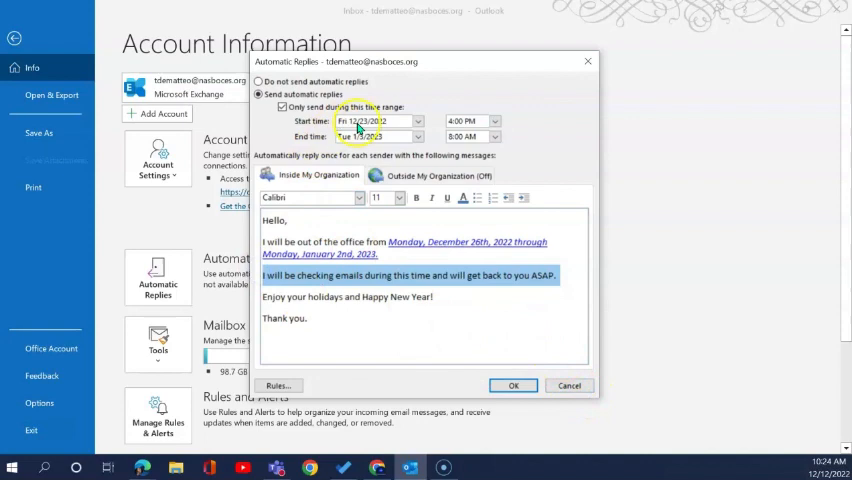
click(438, 175)
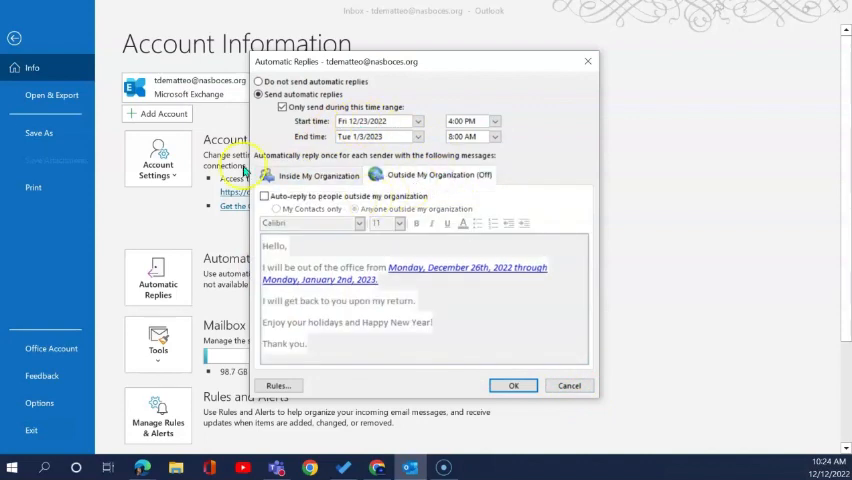
mouse_move(575, 330)
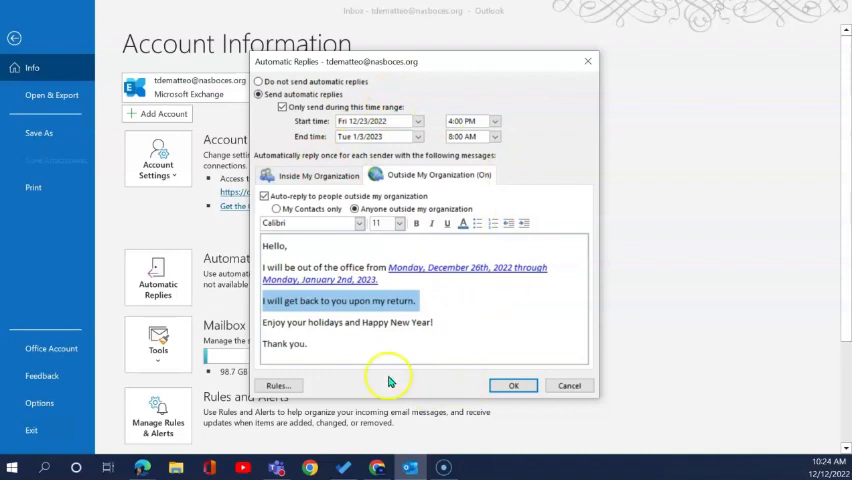
Confirm the out-of-office settings with auto-reply to anyone outside the organization
click(513, 385)
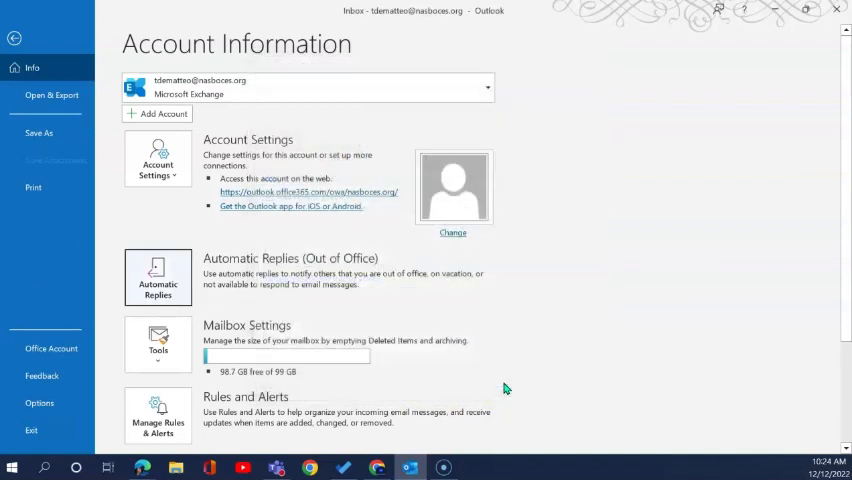
mouse_move(256, 294)
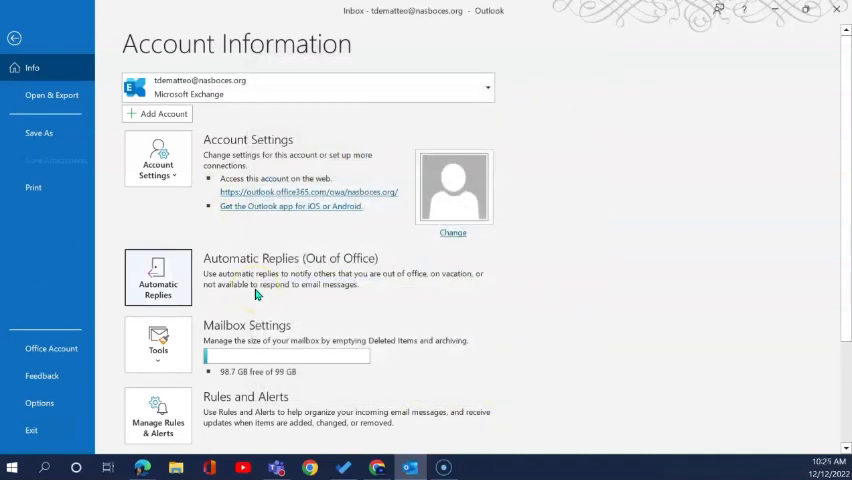
mouse_move(265, 288)
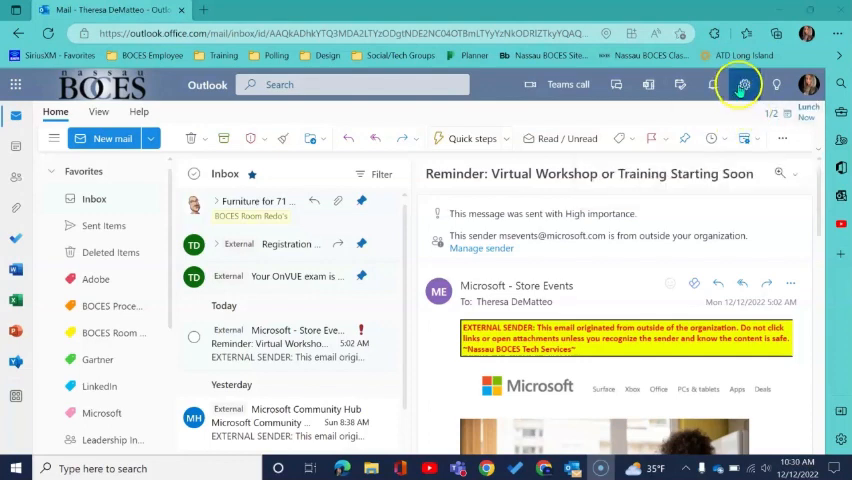
mouse_move(743, 84)
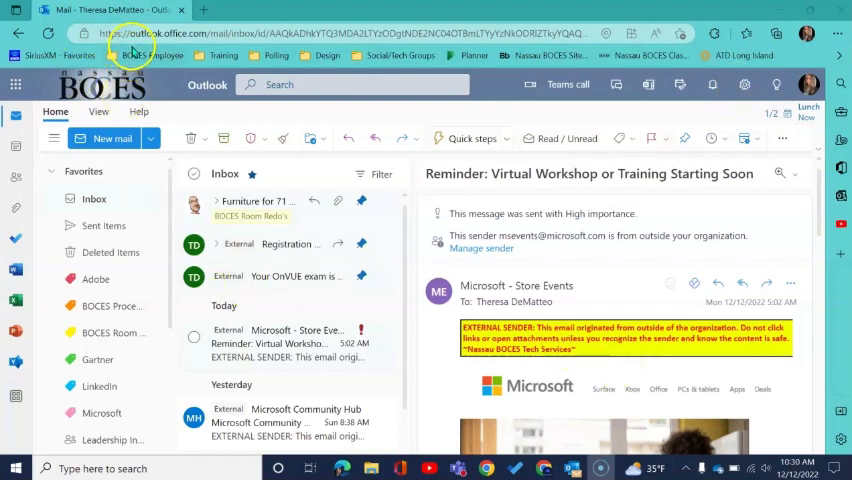
mouse_move(583, 443)
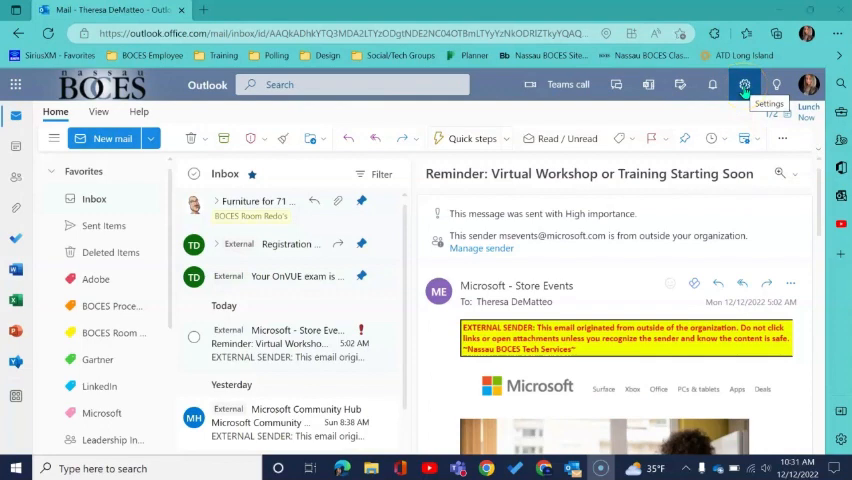
Reach Mail > Automatic replies through Settings and View all Outlook settings
click(744, 85)
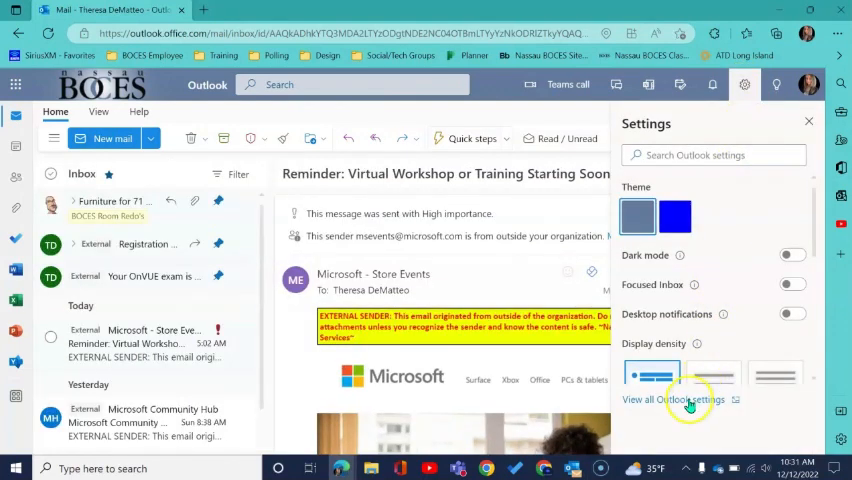
click(672, 399)
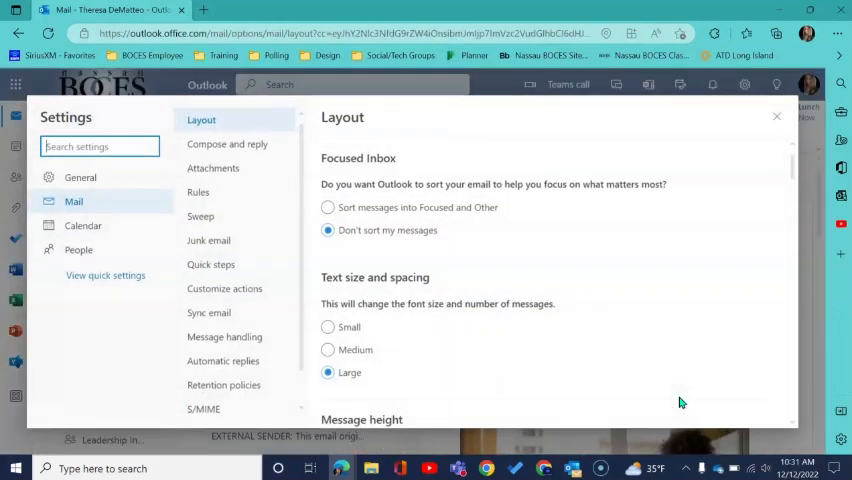
mouse_move(224, 337)
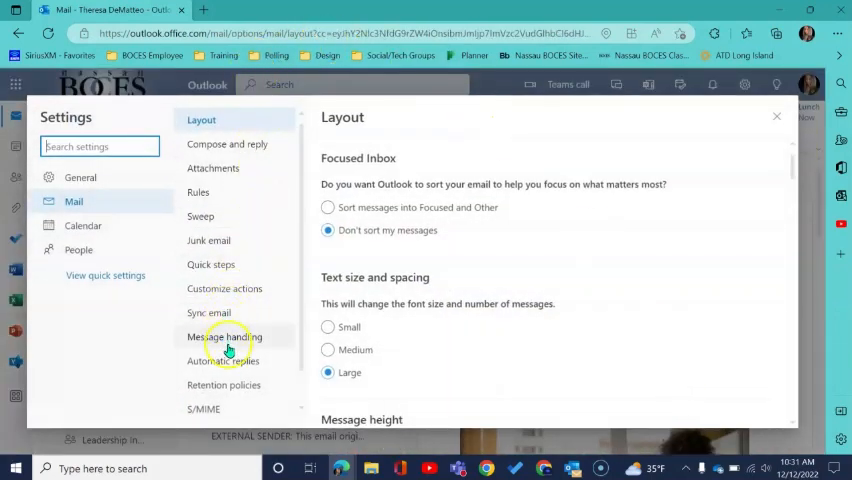
mouse_move(228, 361)
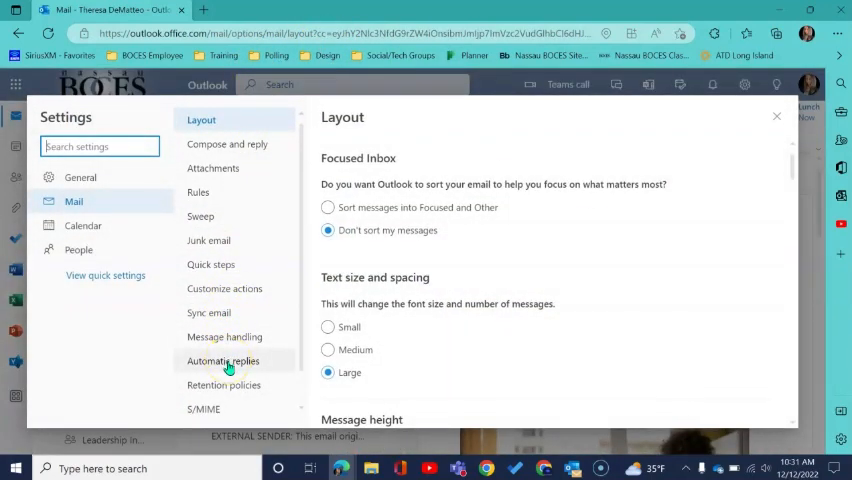
click(223, 361)
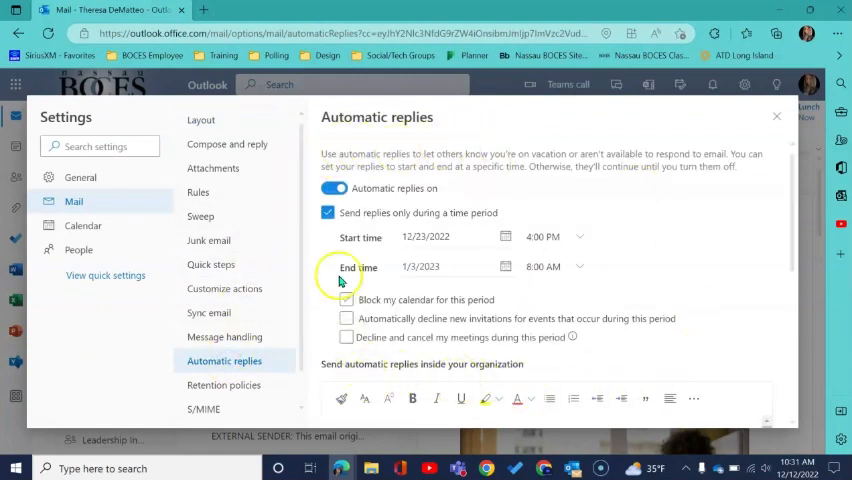
Review the internal and external holiday messages and save the automatic replies
click(346, 299)
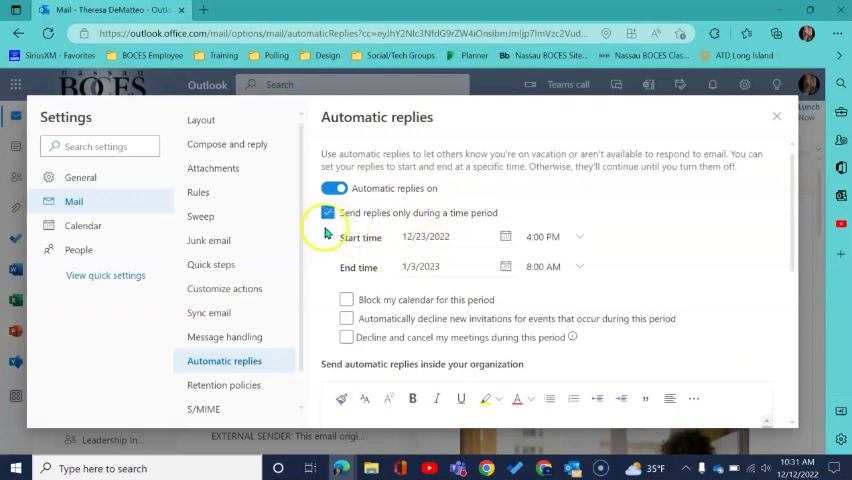
mouse_move(332, 245)
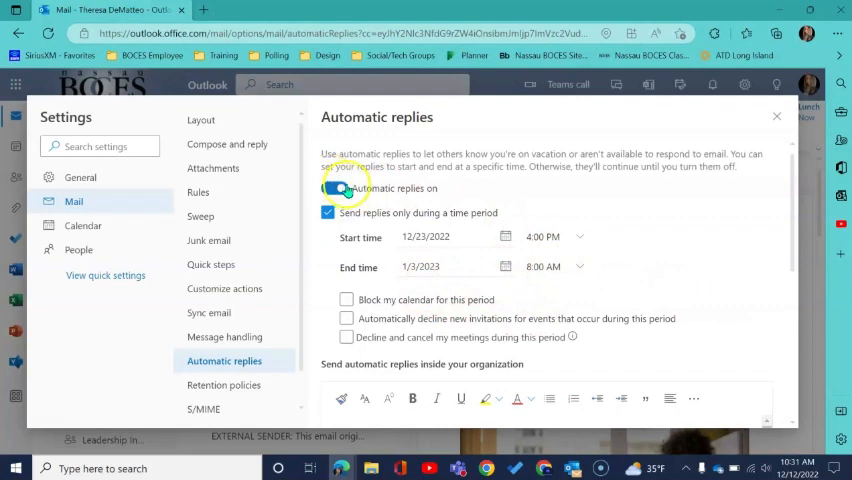
scroll(down, 3)
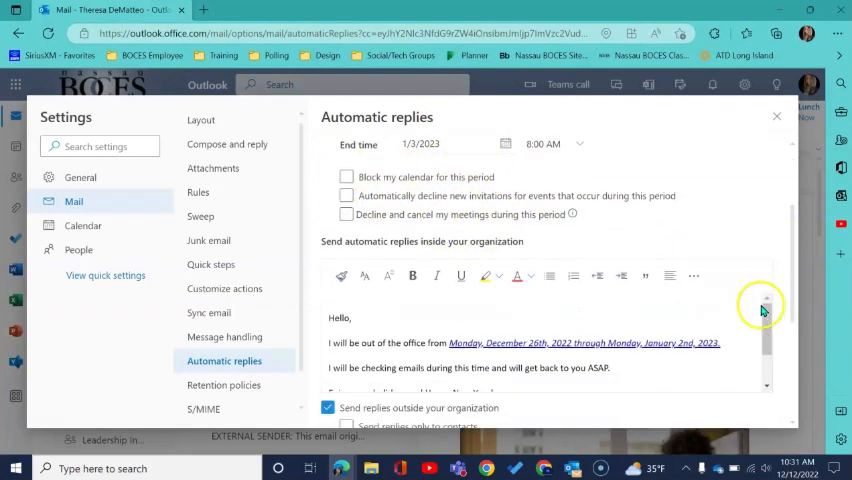
scroll(down, 3)
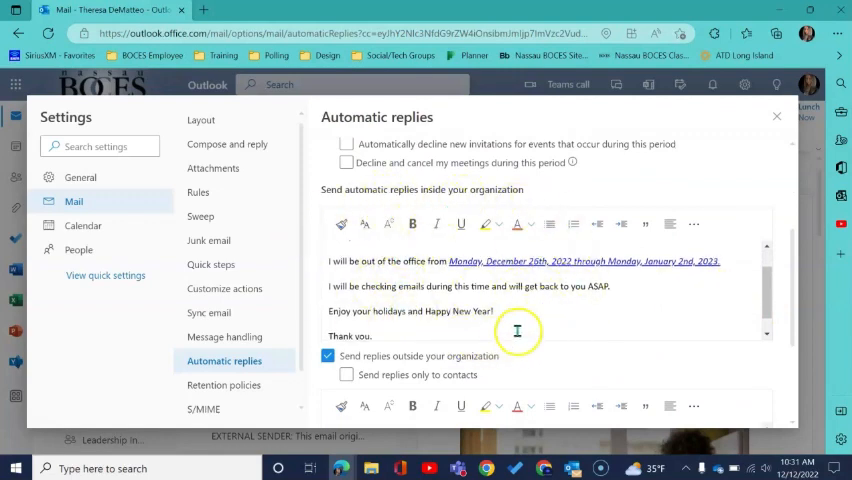
scroll(down, 3)
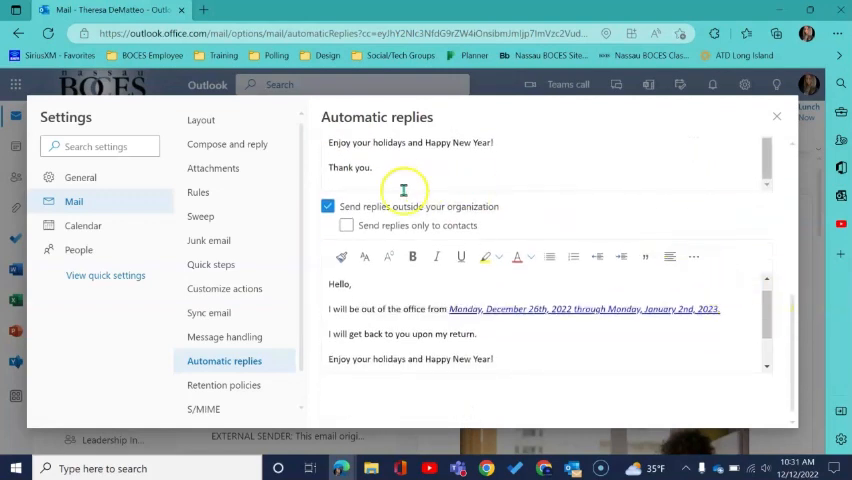
mouse_move(572, 417)
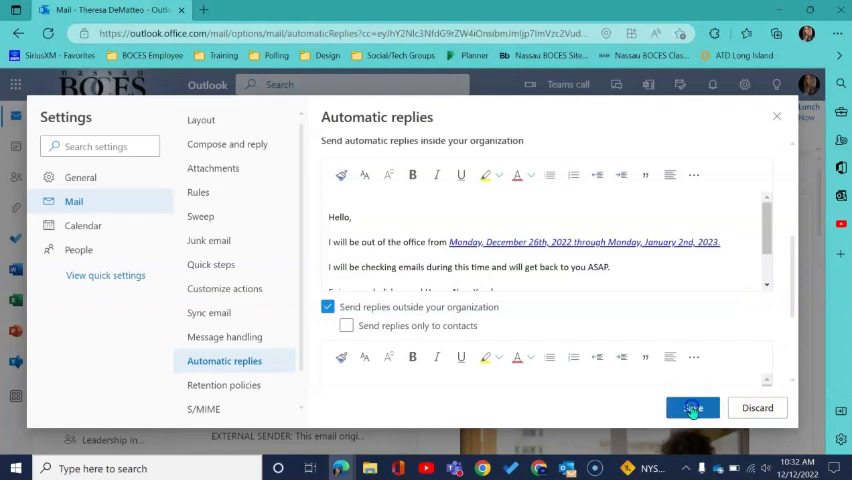
click(692, 408)
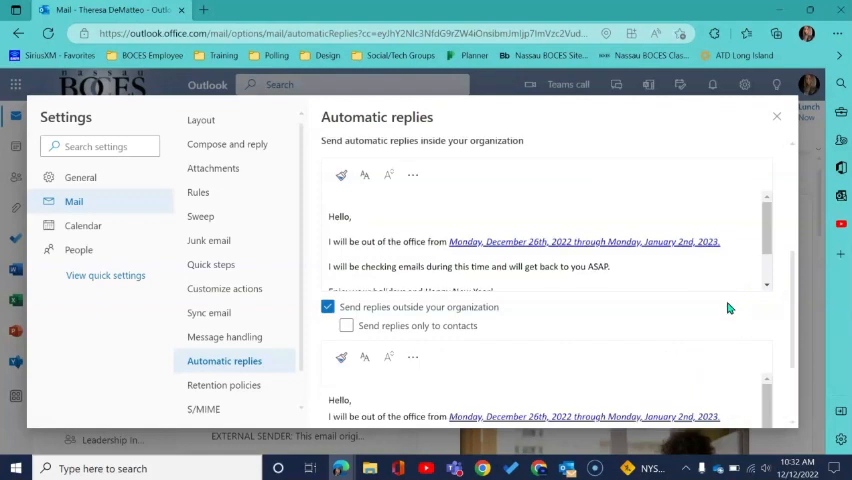